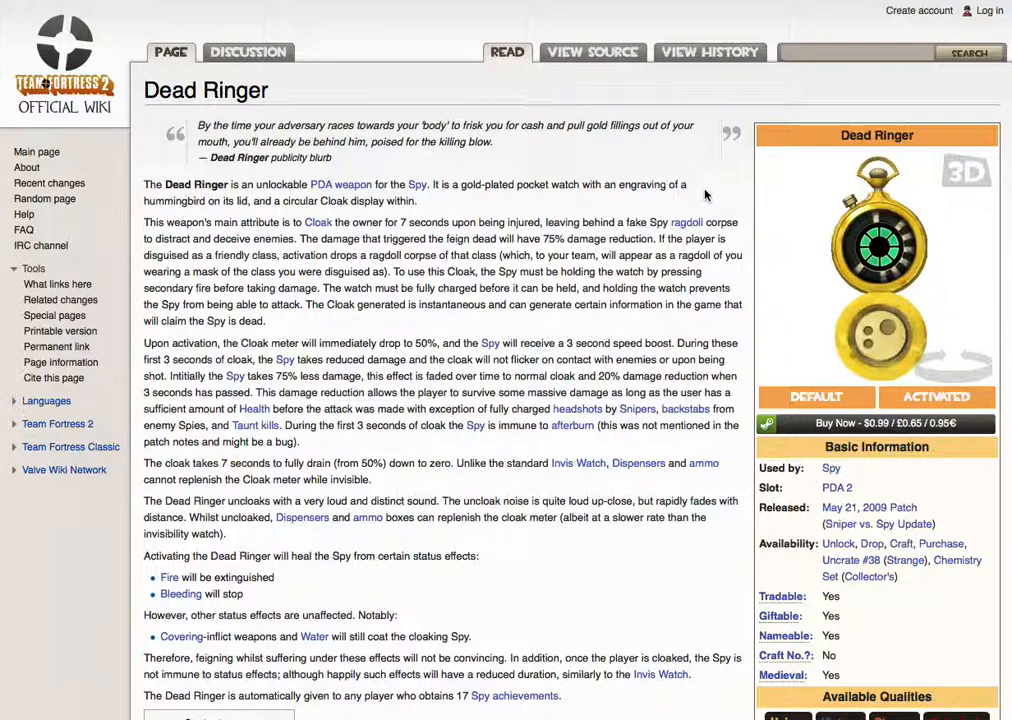
mouse_move(736, 192)
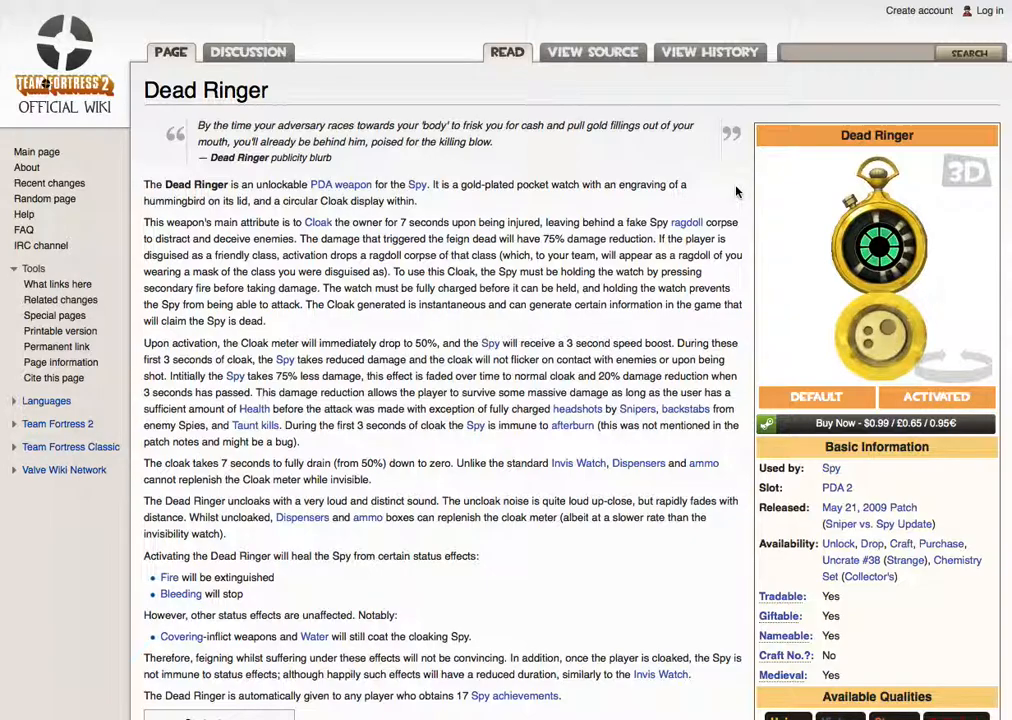
scroll("down", 3)
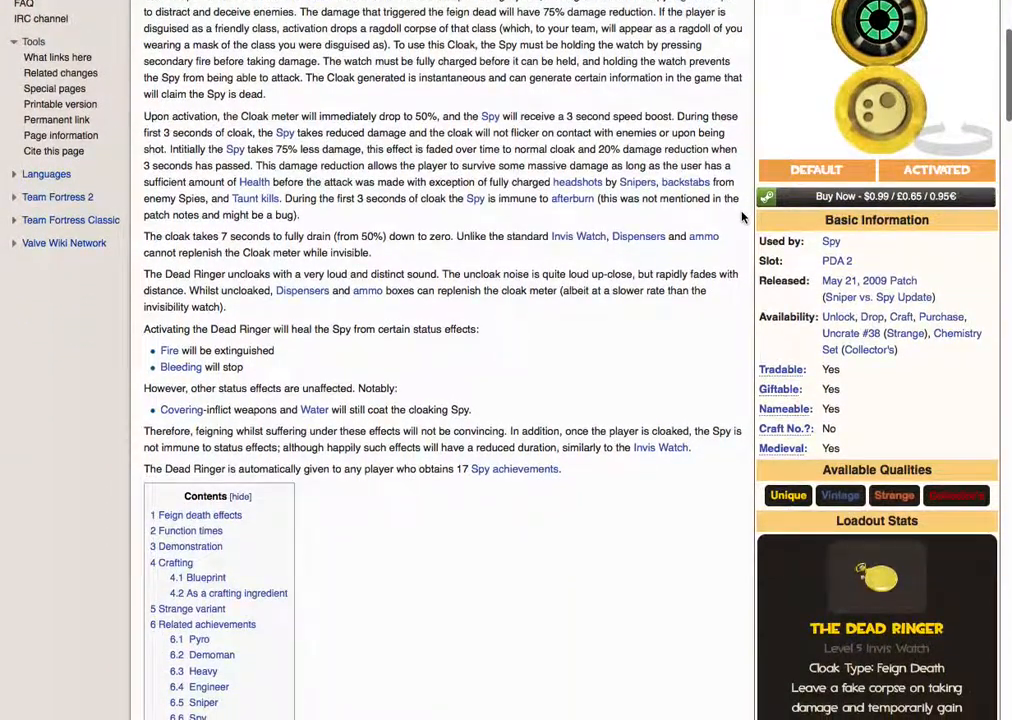
mouse_move(728, 218)
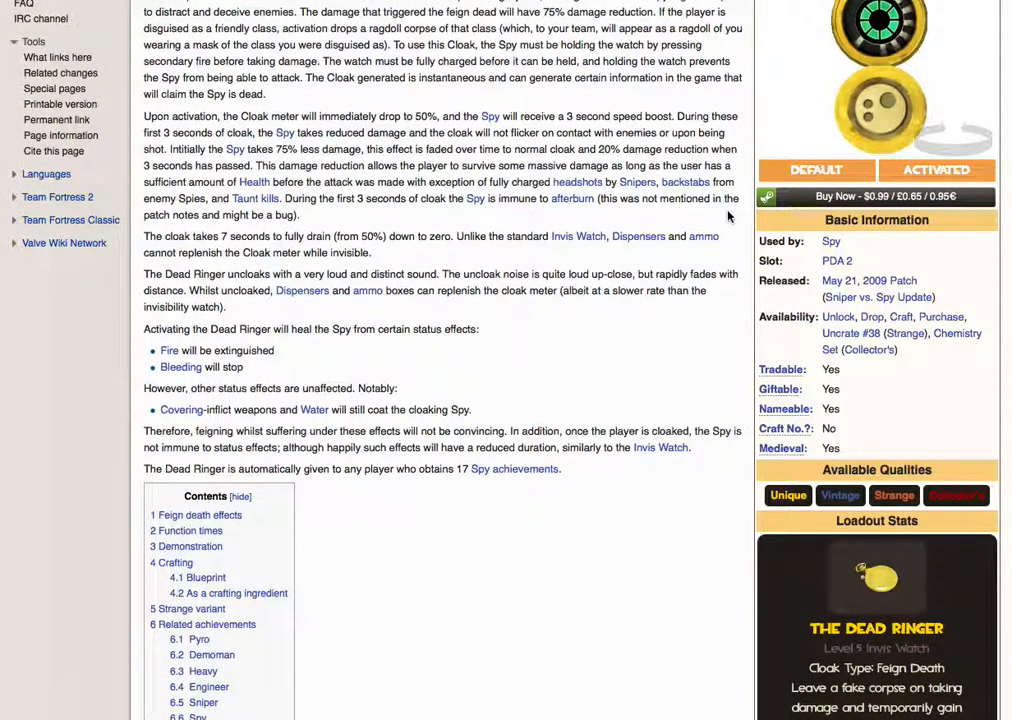
scroll("down", 3)
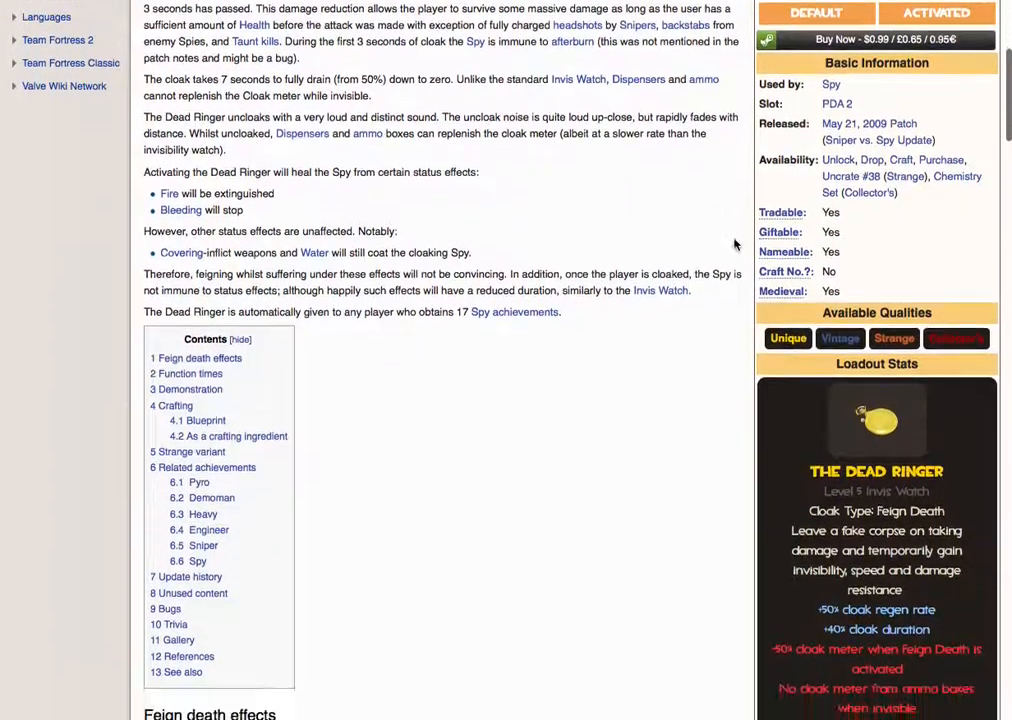
scroll("down", 3)
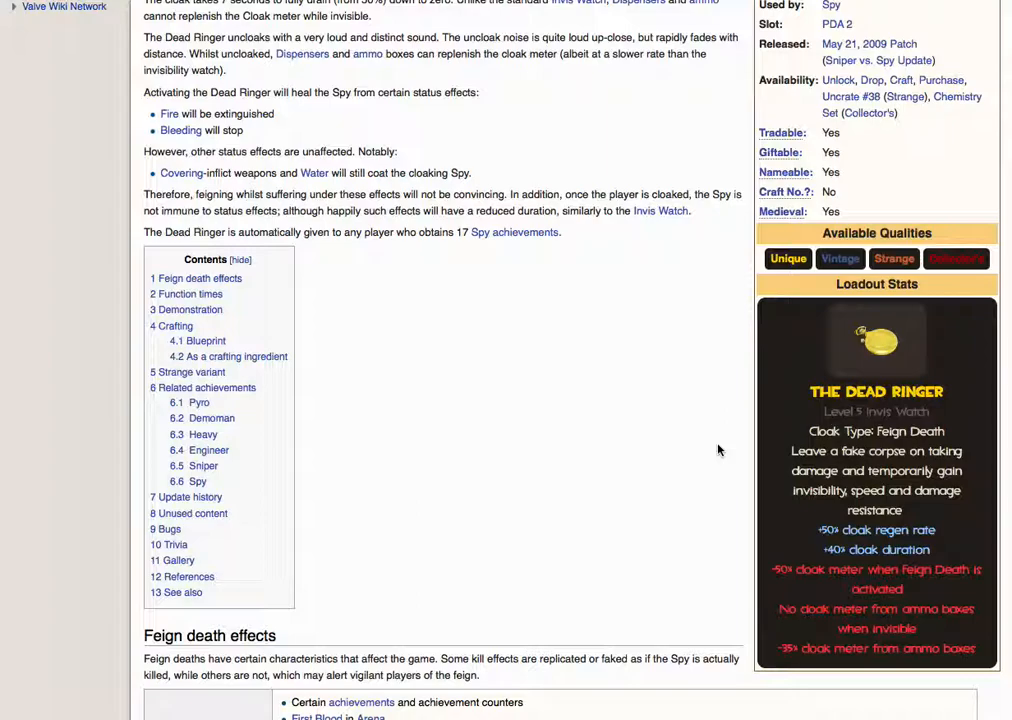
mouse_move(736, 432)
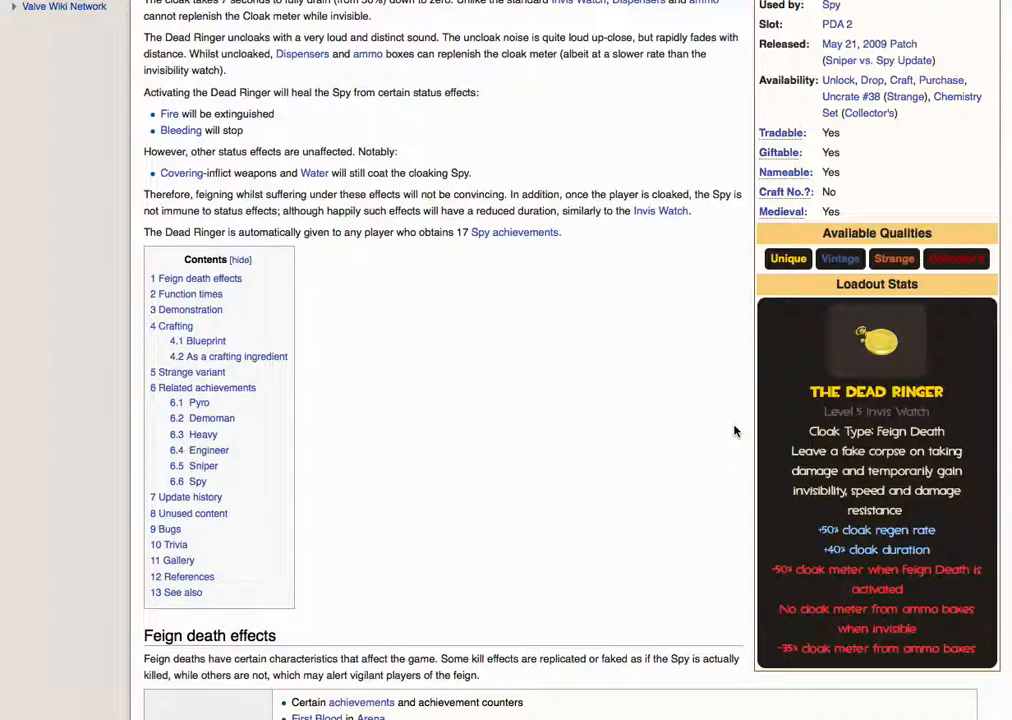
mouse_move(724, 426)
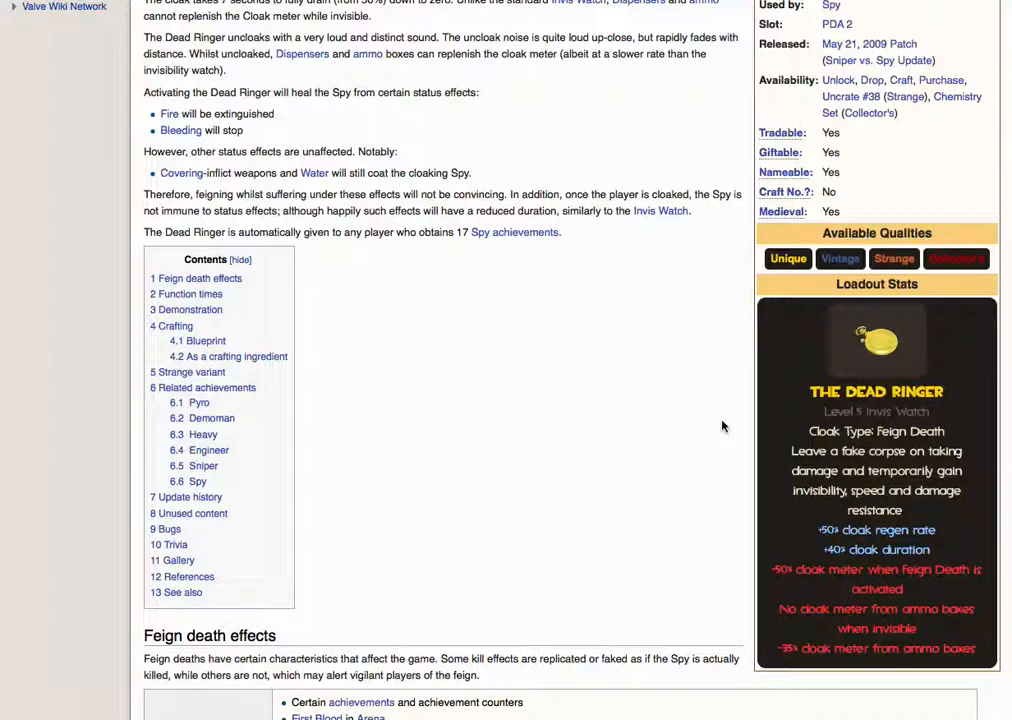
mouse_move(690, 428)
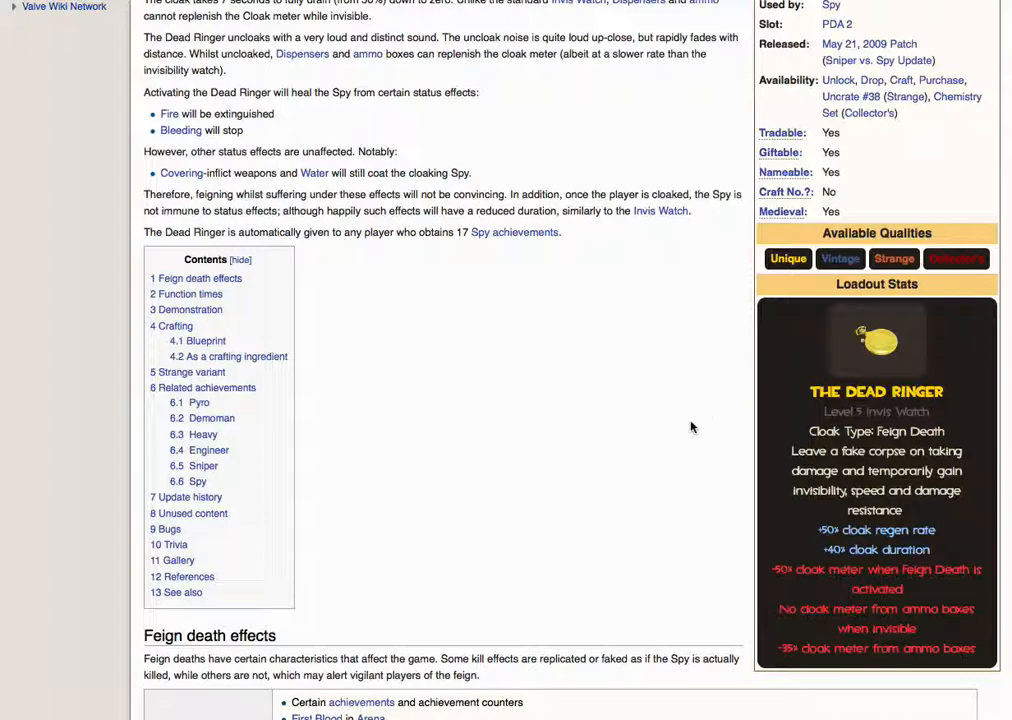
mouse_move(684, 366)
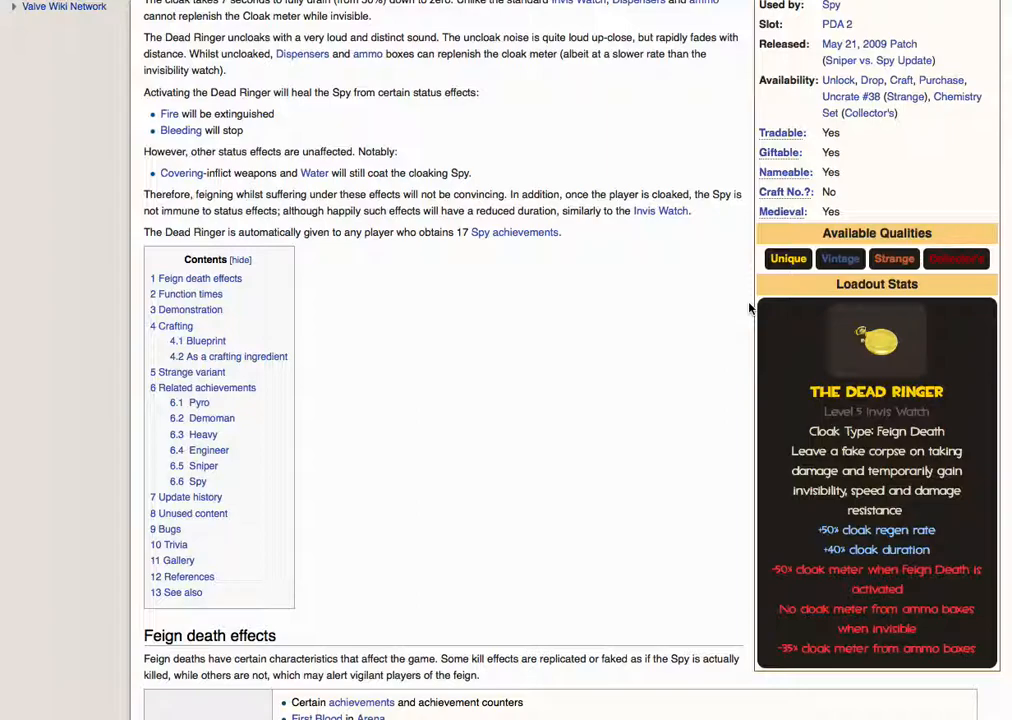
mouse_move(744, 348)
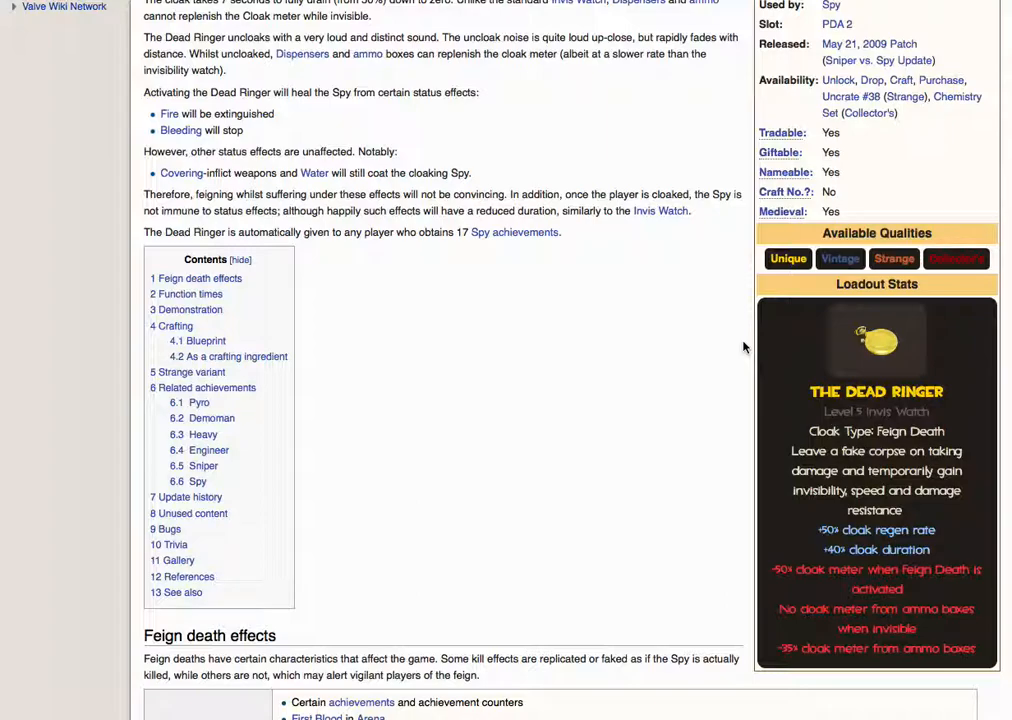
mouse_move(744, 348)
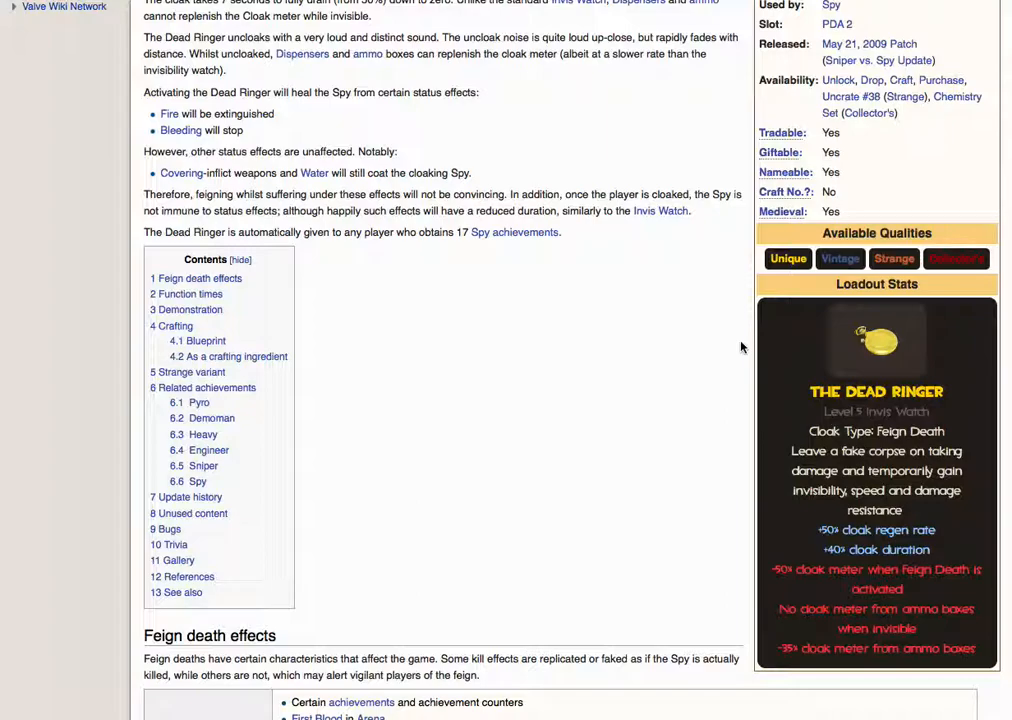
mouse_move(712, 268)
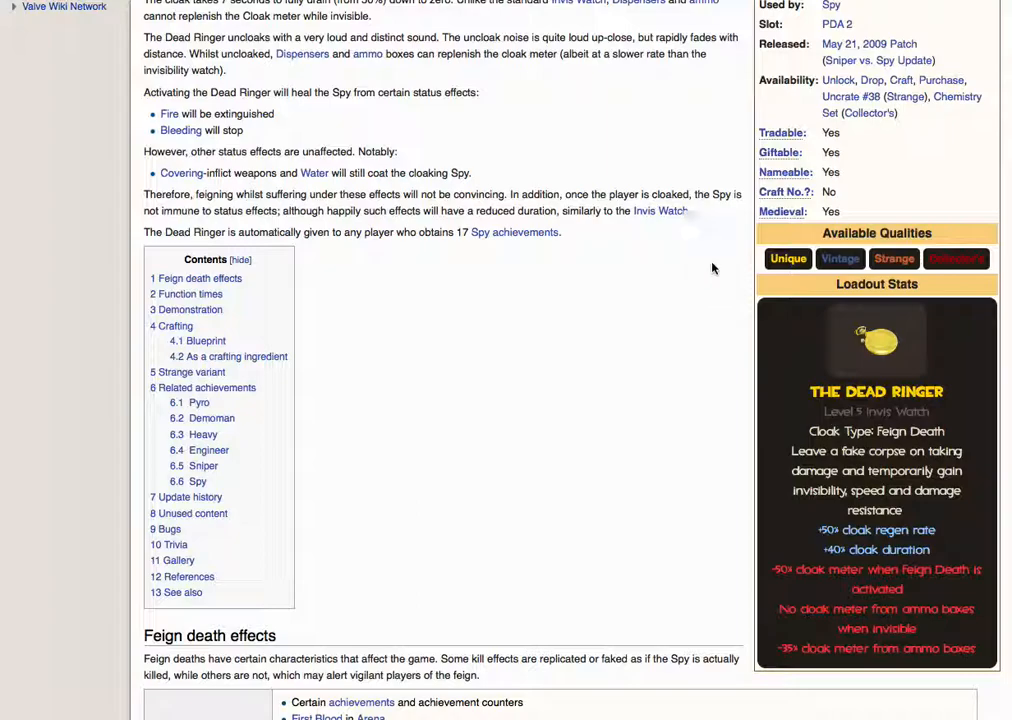
mouse_move(696, 212)
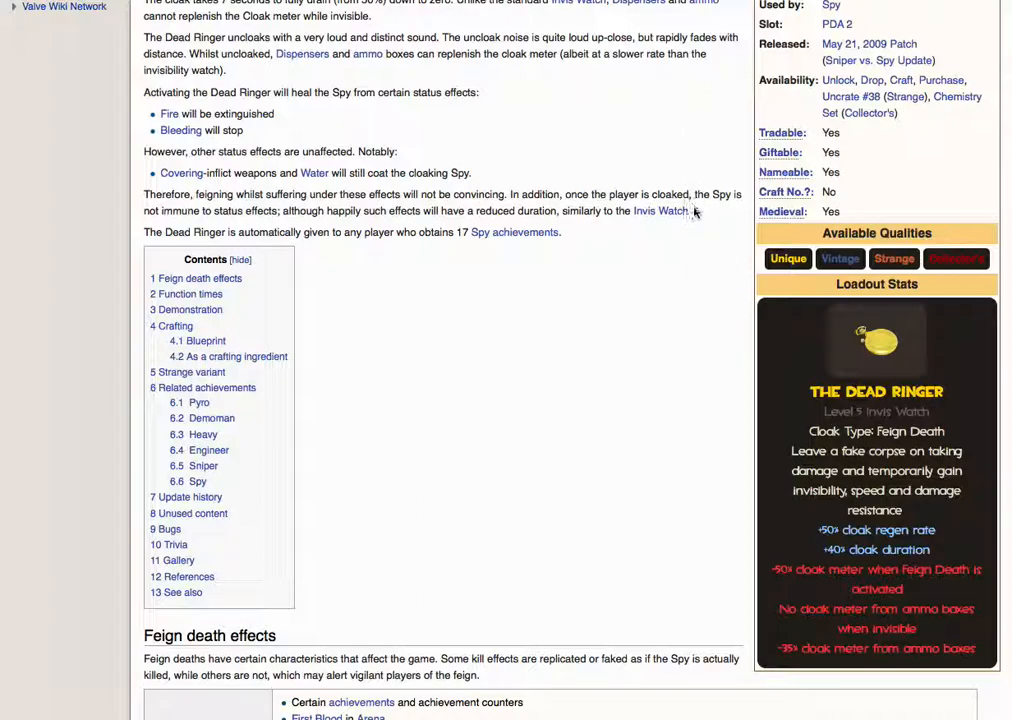